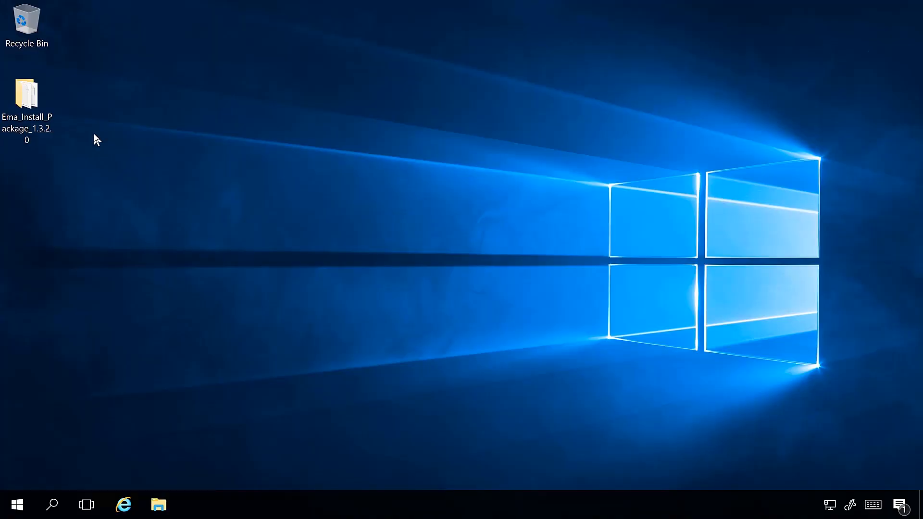
mouse_move(87, 140)
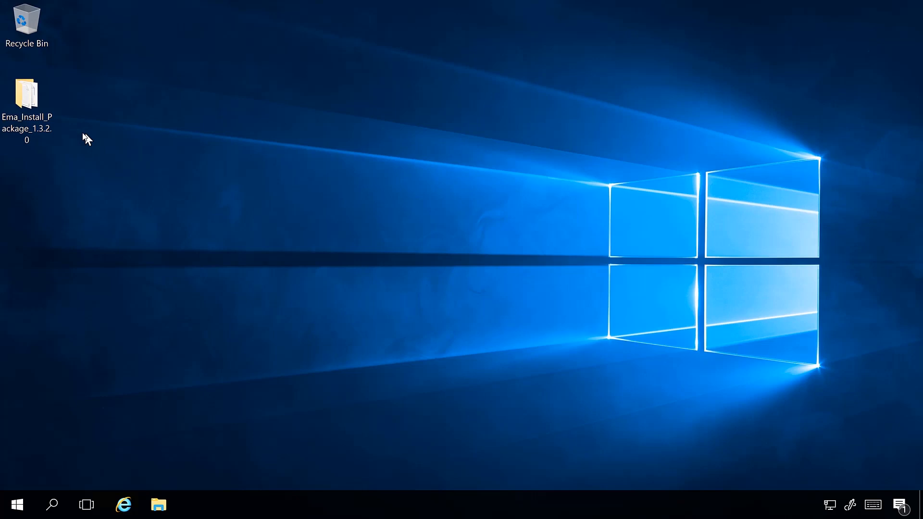
Open the Ema_Install_Package_1.3.2.0 folder and select the EMAServerInstaller application.
double_click(26, 98)
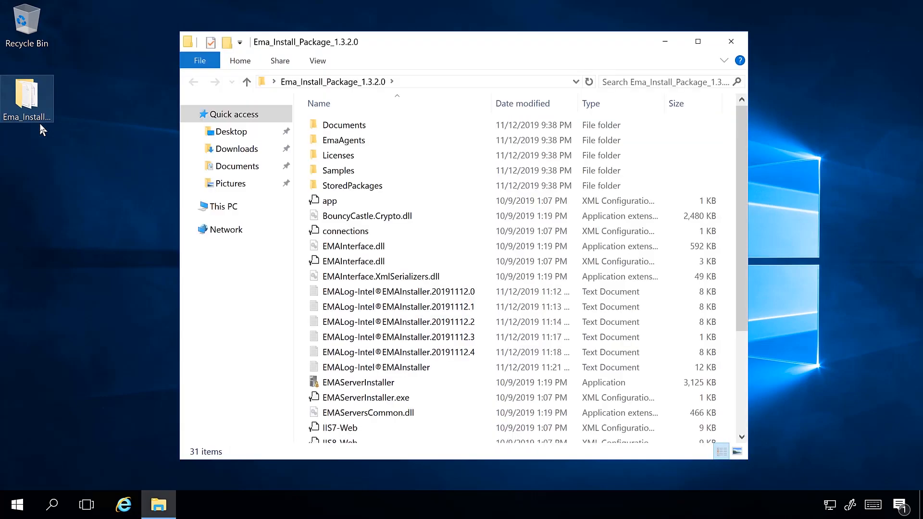
mouse_move(353, 382)
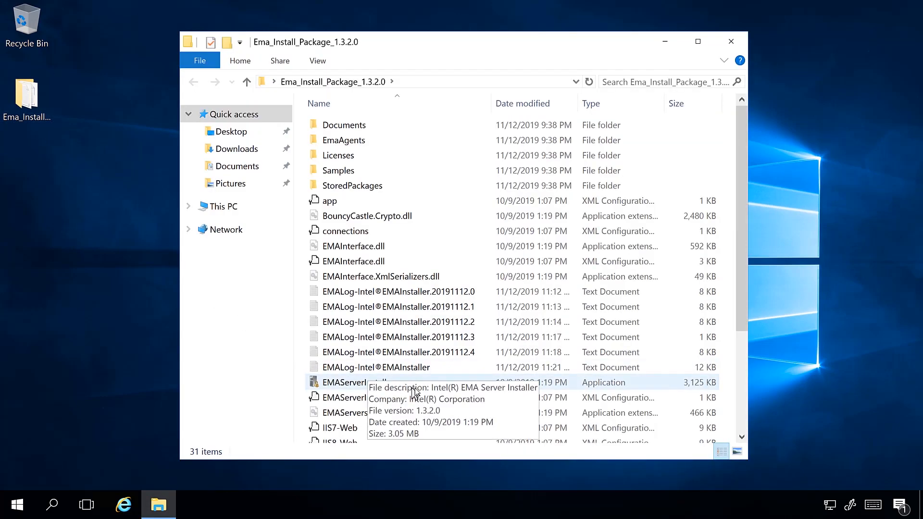
click(358, 382)
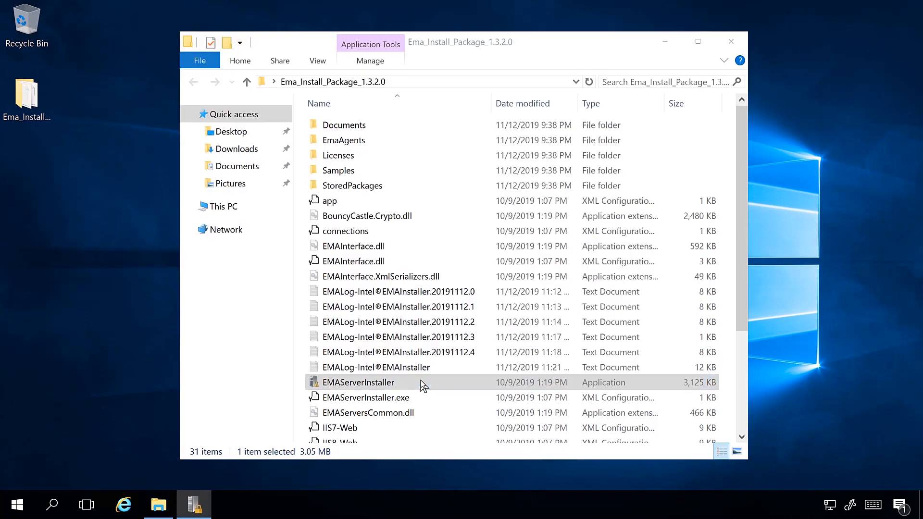
Launch EMAServerInstaller, close the package folder, and choose Install Intel EMA Server.
double_click(358, 382)
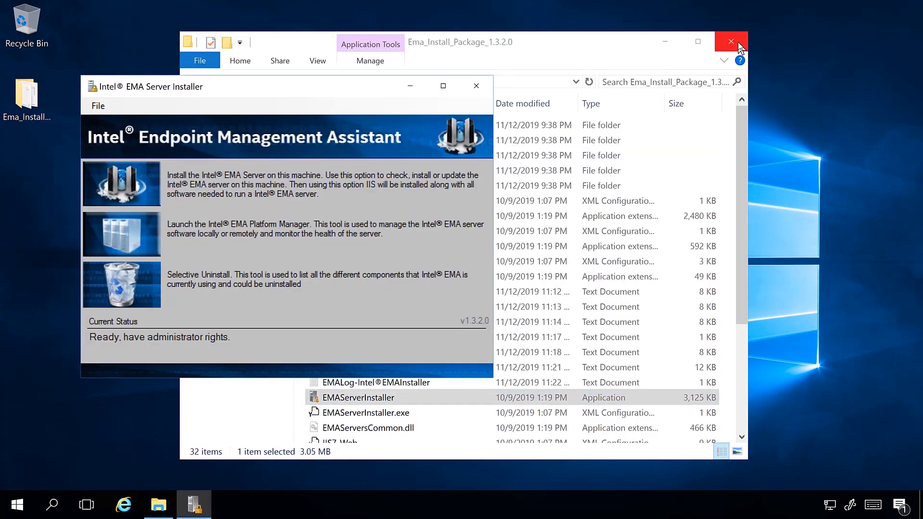
click(732, 42)
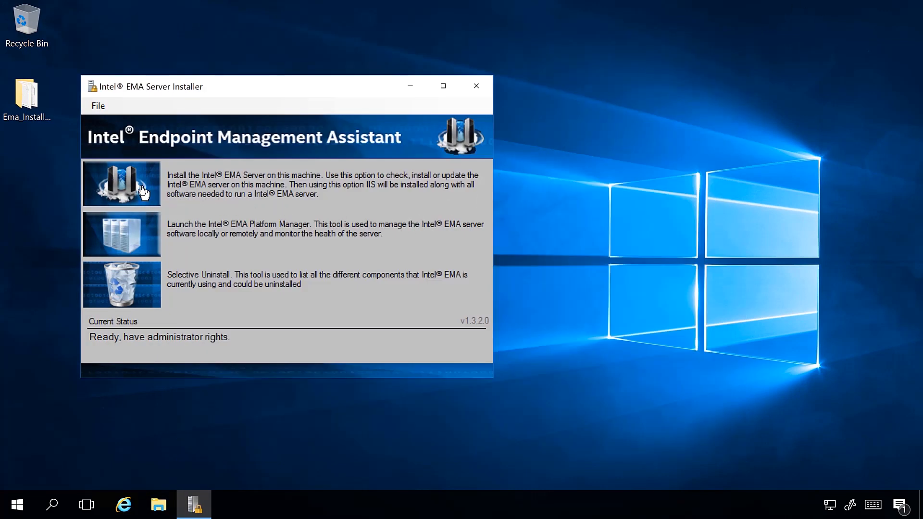
click(121, 183)
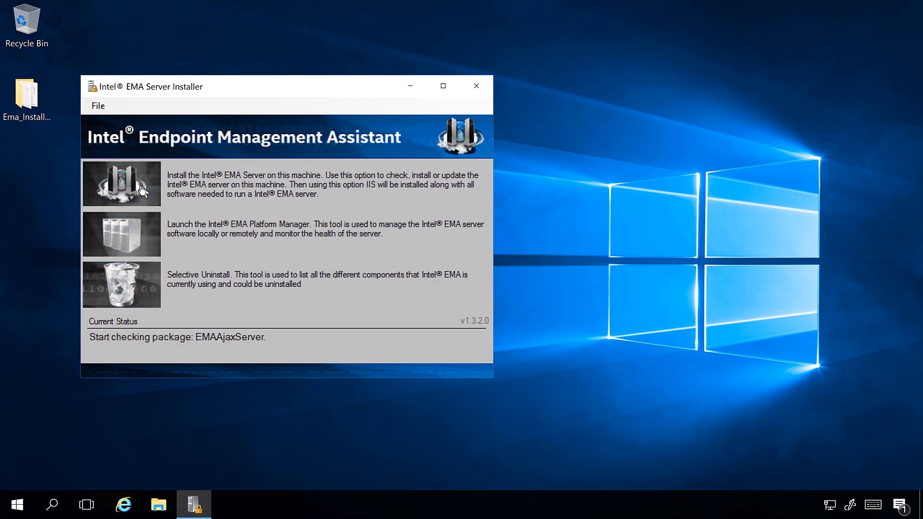
click(122, 183)
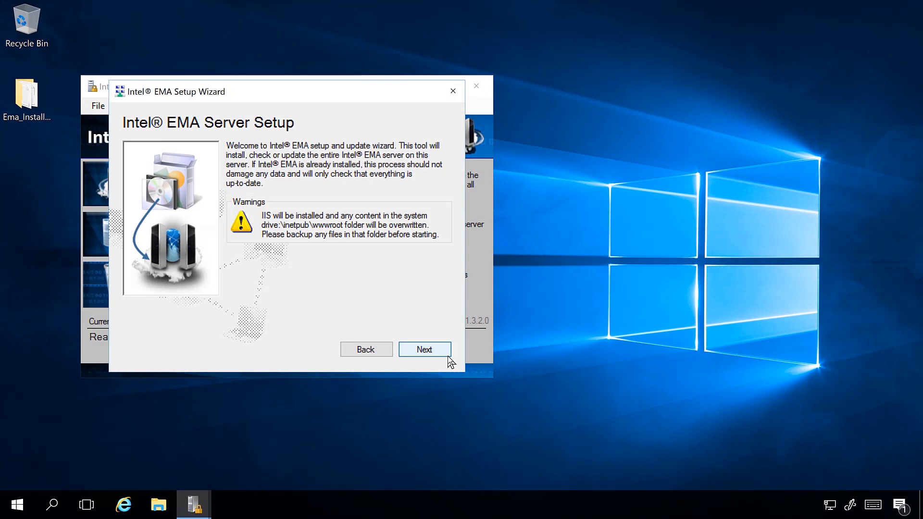
Accept the License Agreement terms and advance to the database page.
click(425, 349)
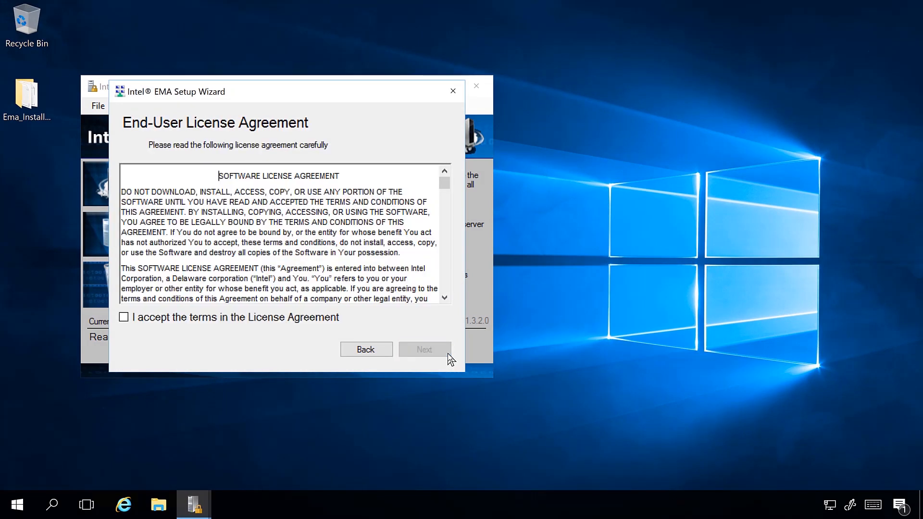
mouse_move(317, 325)
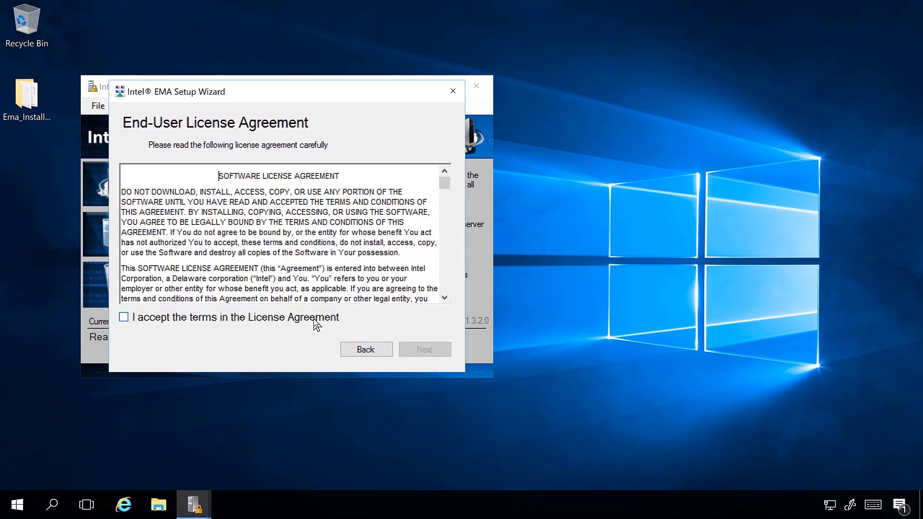
click(123, 317)
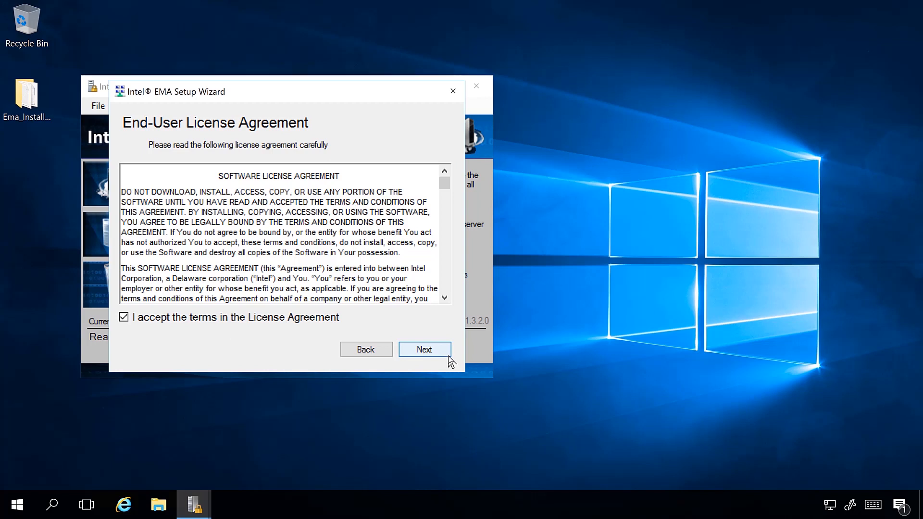
click(425, 349)
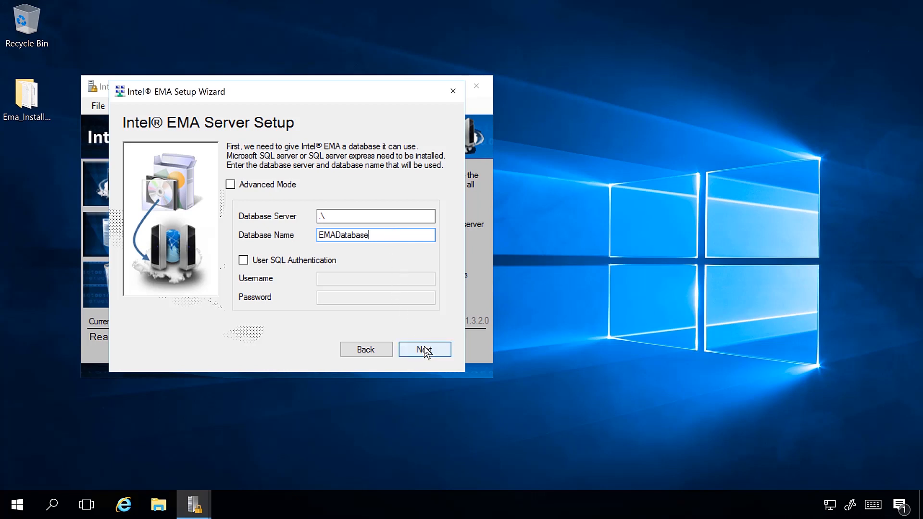
Keep the EMADatabase settings and set the server FQDN/hostname to ema.vprodemo.com.
click(424, 349)
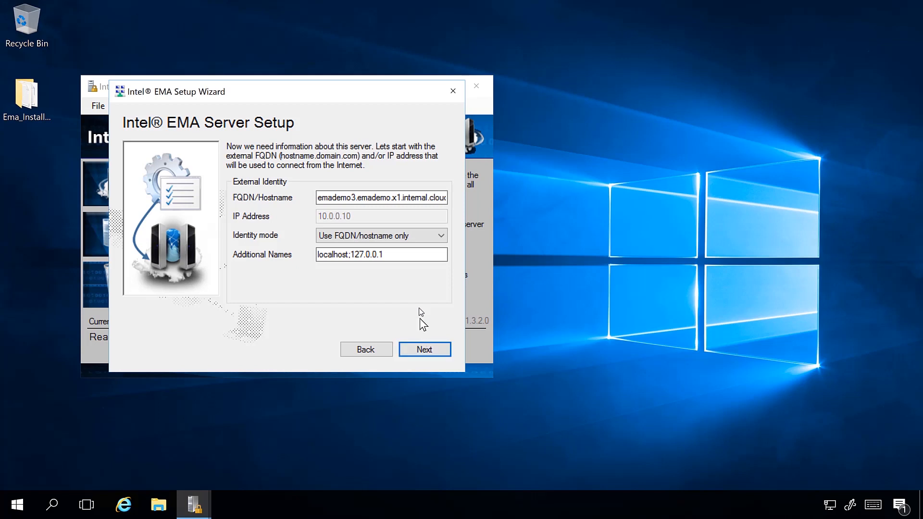
click(381, 197)
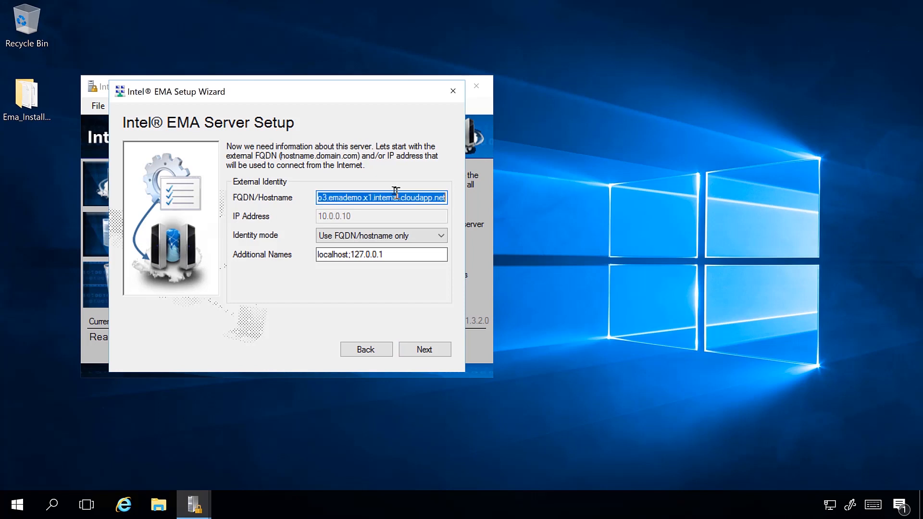
text(ema.vprodemo.)
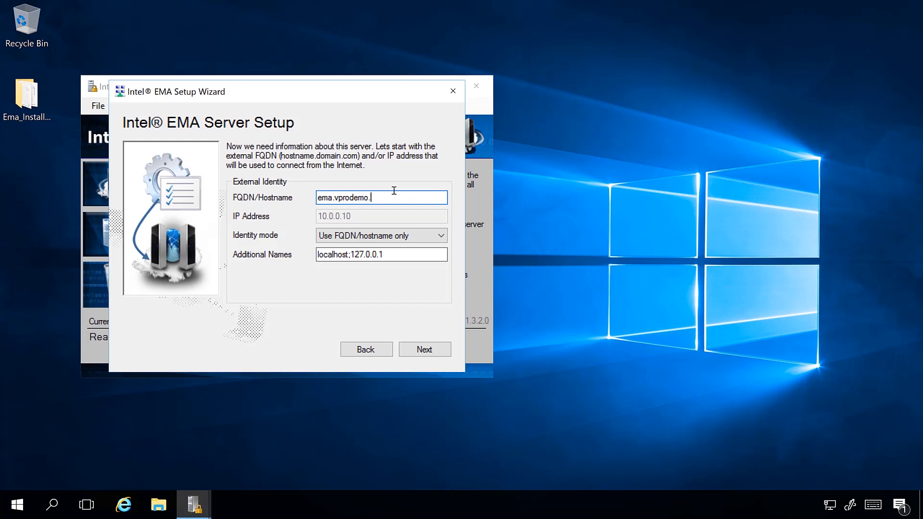
text(com)
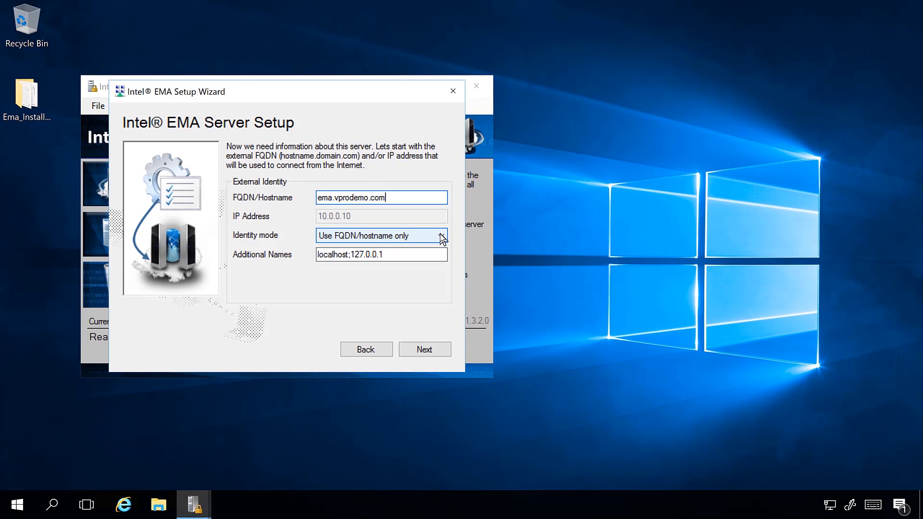
mouse_move(441, 240)
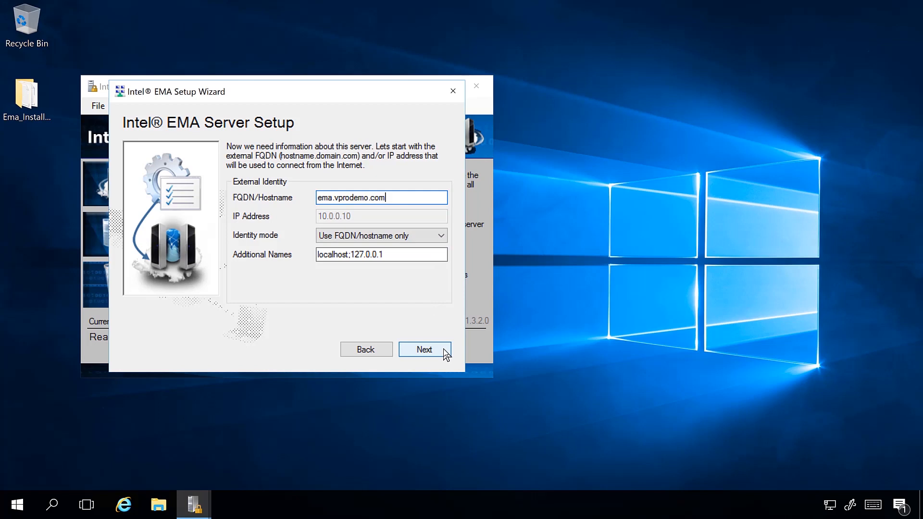
Keep 'Use normal accounts' authentication and the default Platform Manager port 8000.
click(424, 349)
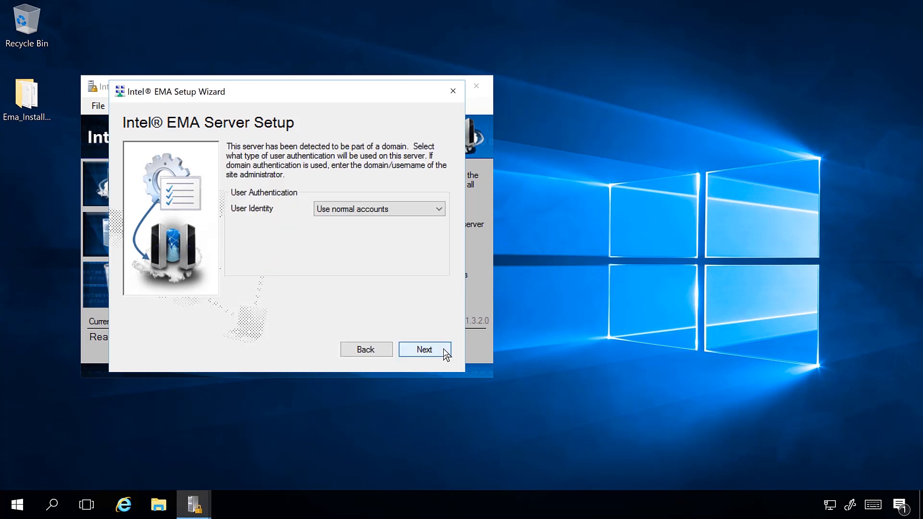
mouse_move(444, 333)
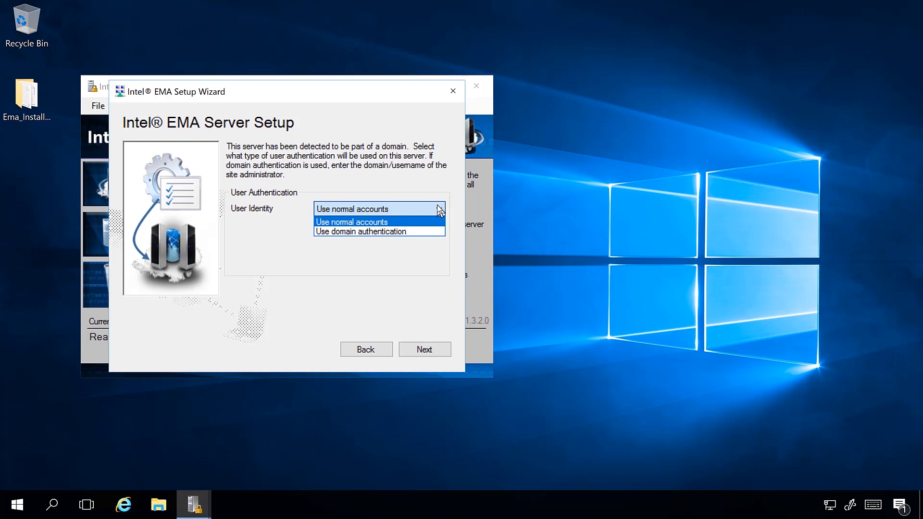
click(352, 209)
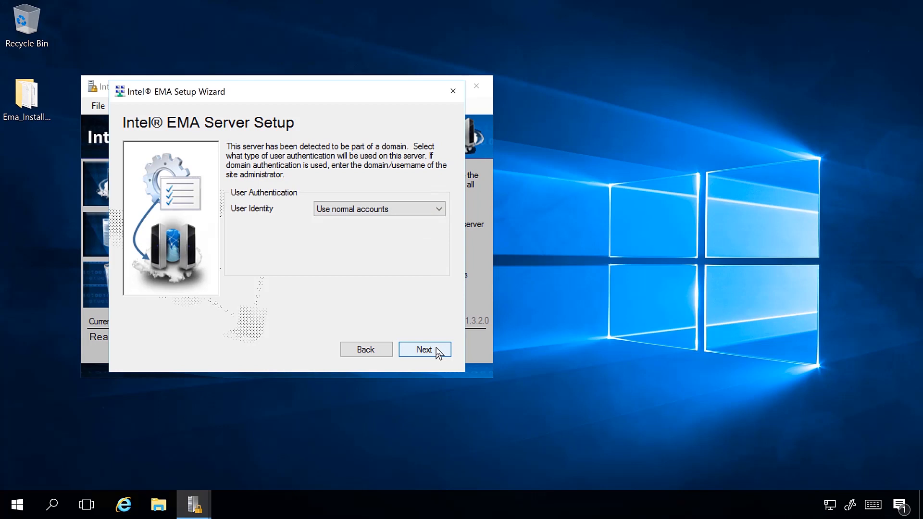
click(425, 349)
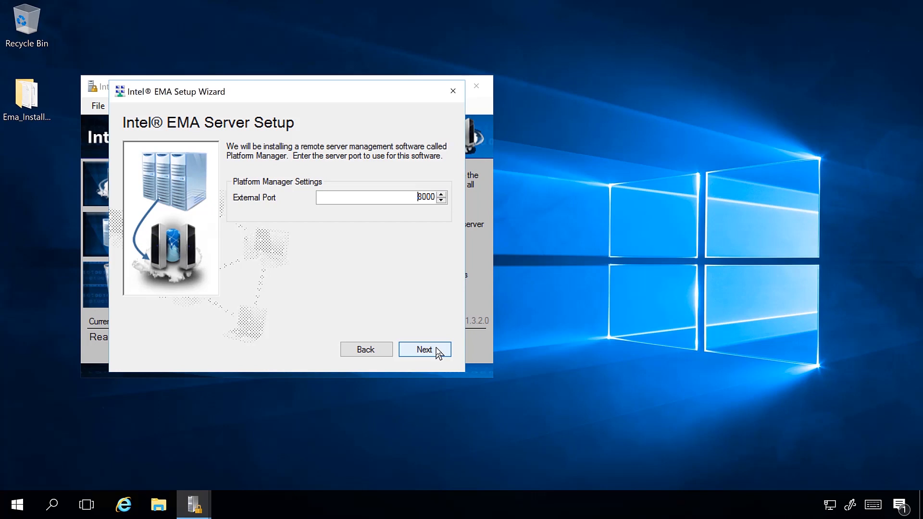
click(425, 349)
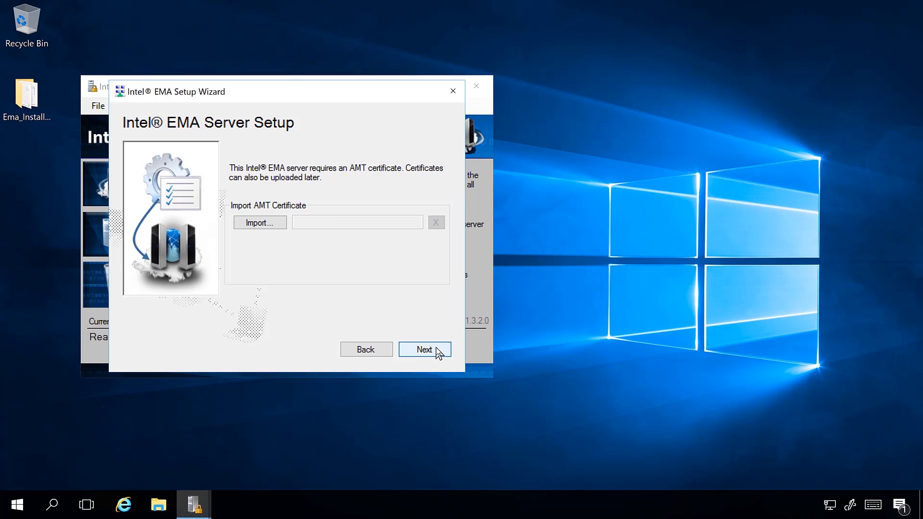
Skip the AMT certificate and enter Global and Tenant Administrator names and passwords.
click(424, 349)
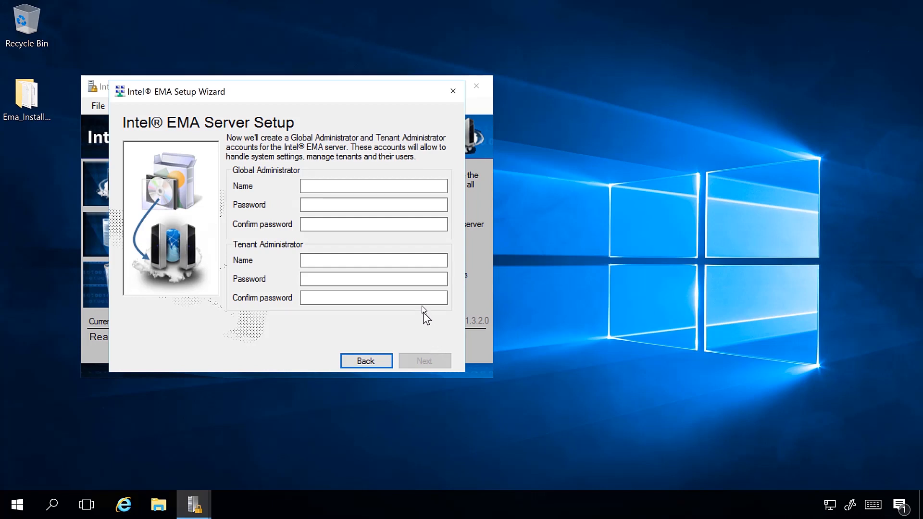
click(373, 185)
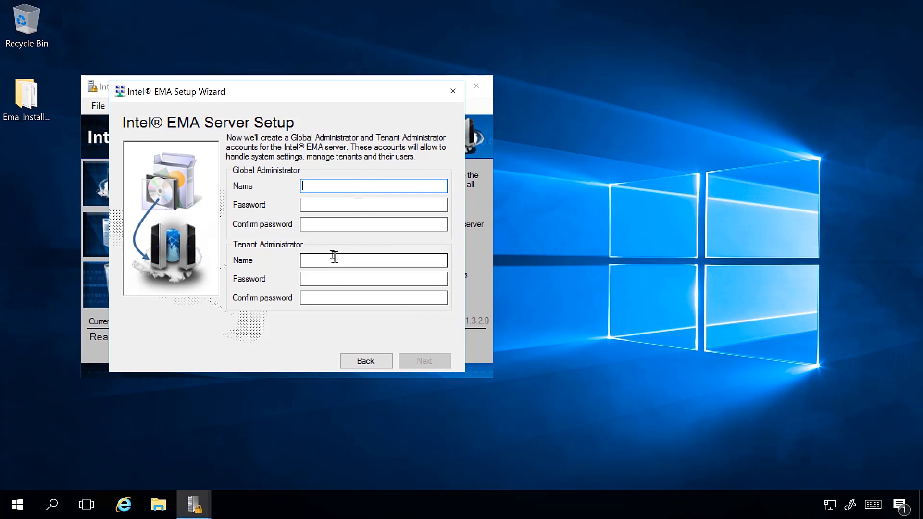
click(373, 261)
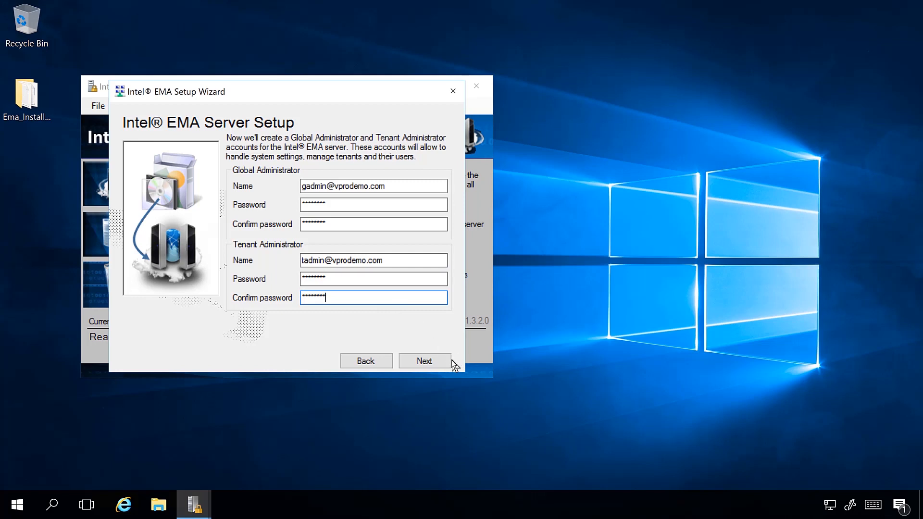
click(424, 361)
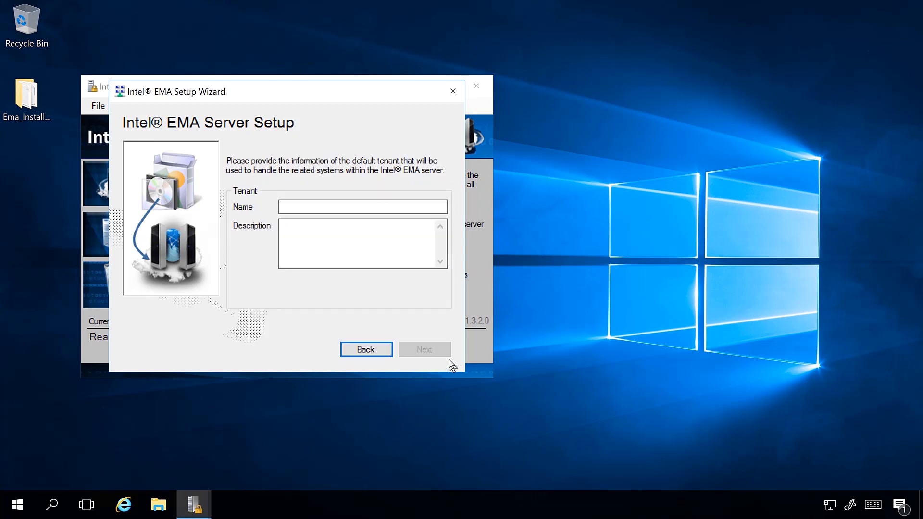
Enter 'Example Tenant' as the default tenant name and description.
click(363, 206)
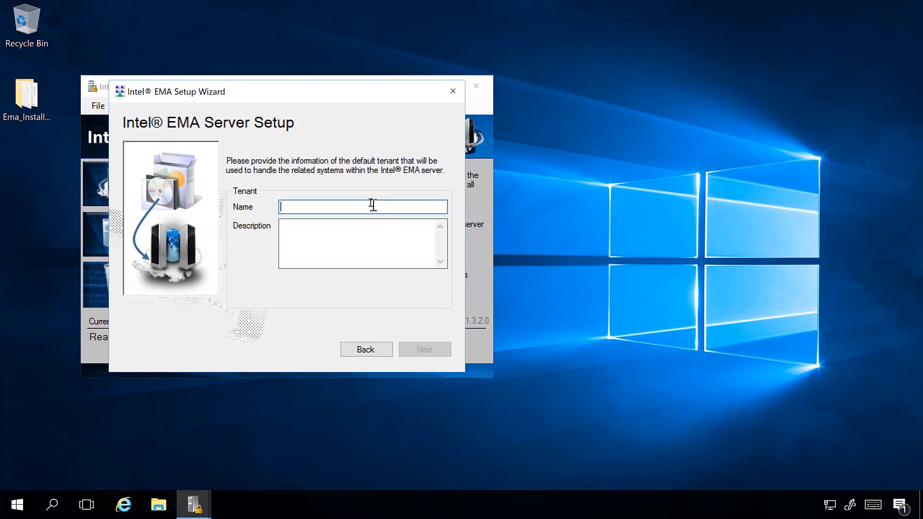
text(Example Tenant)
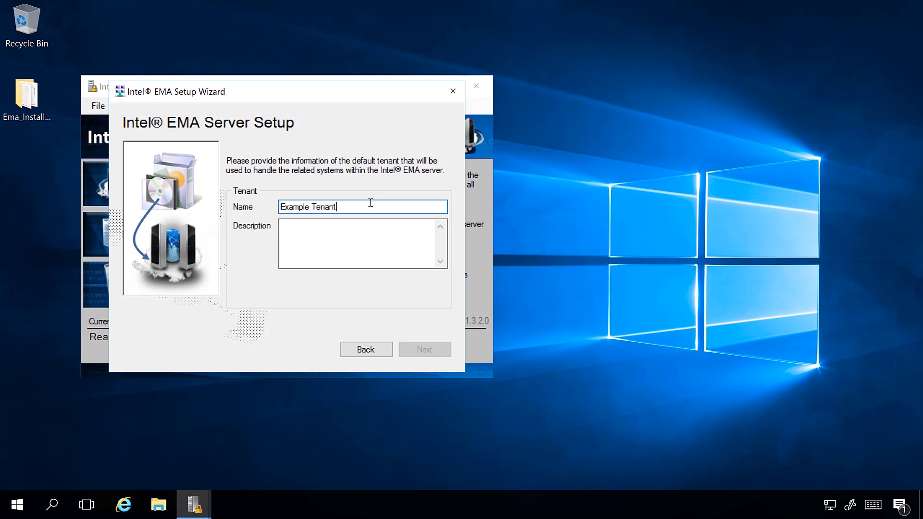
text(Eam)
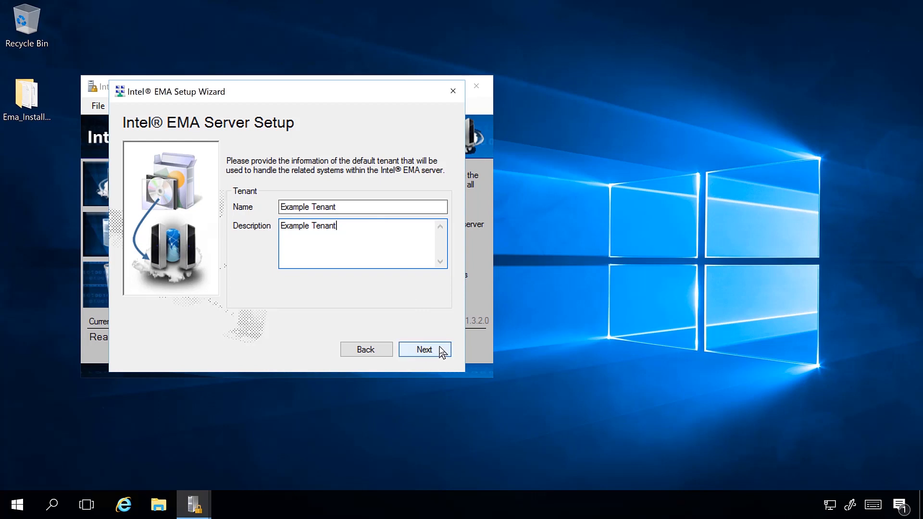
click(424, 349)
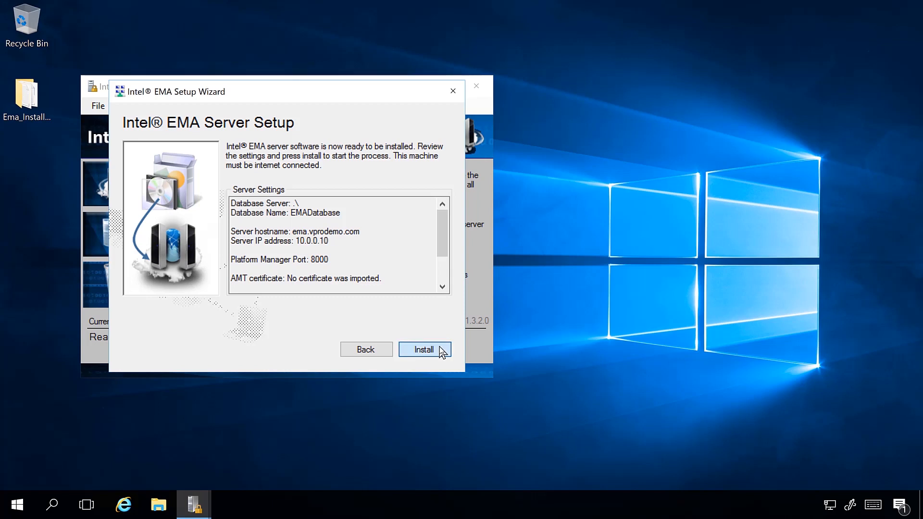
Start the installation from the Server Settings summary.
click(423, 349)
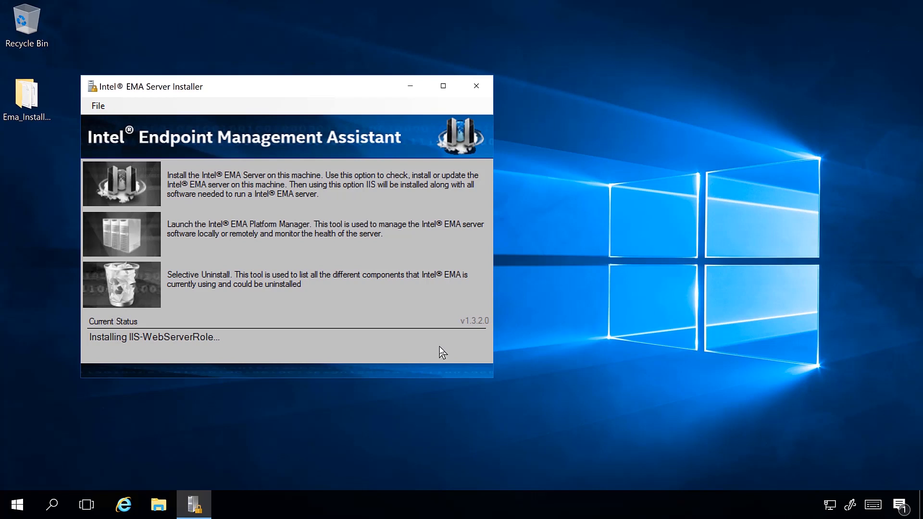
mouse_move(149, 111)
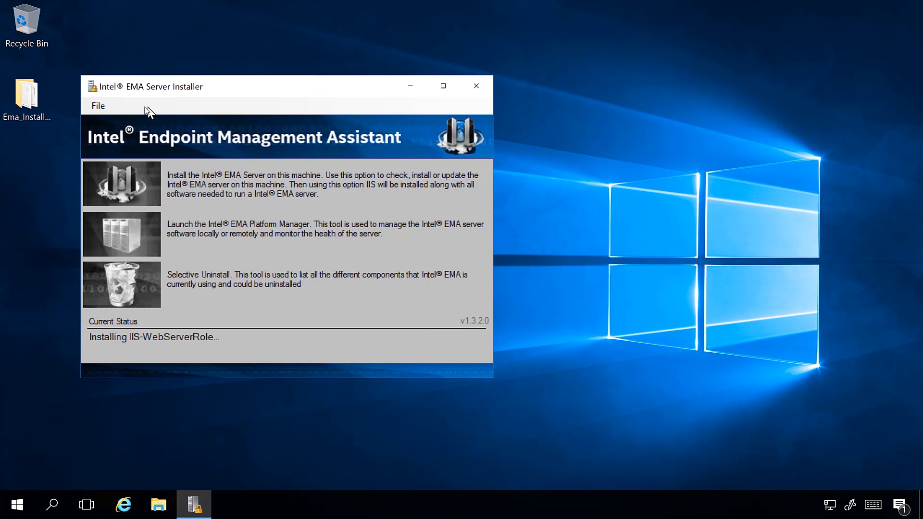
Turn on Advanced Mode from the File menu to view the event log.
click(98, 106)
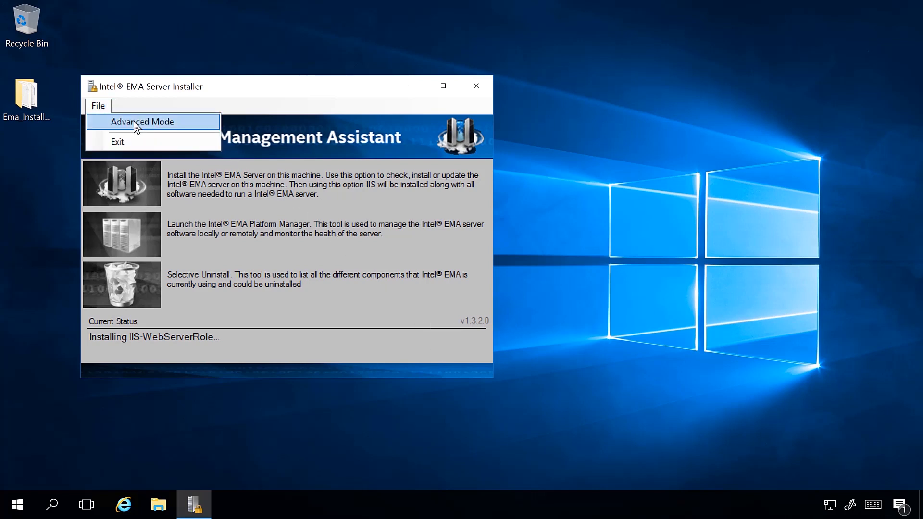
click(142, 122)
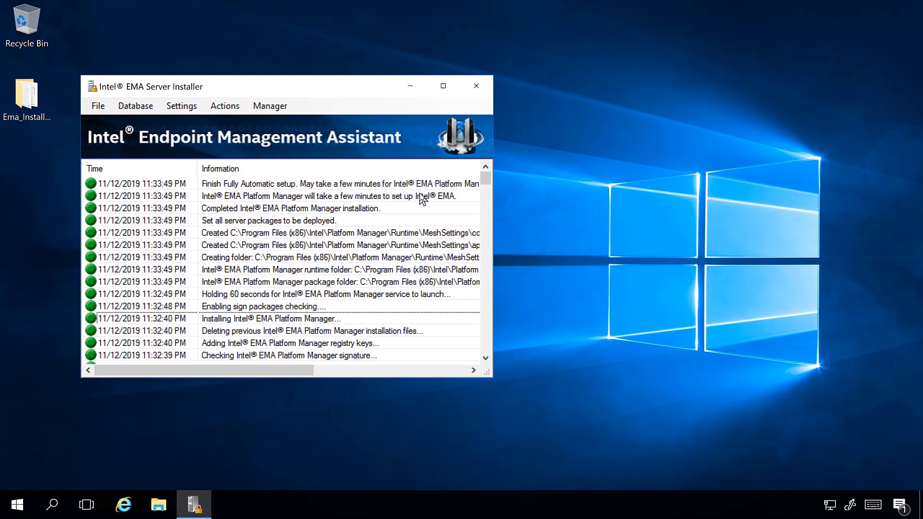
mouse_move(259, 159)
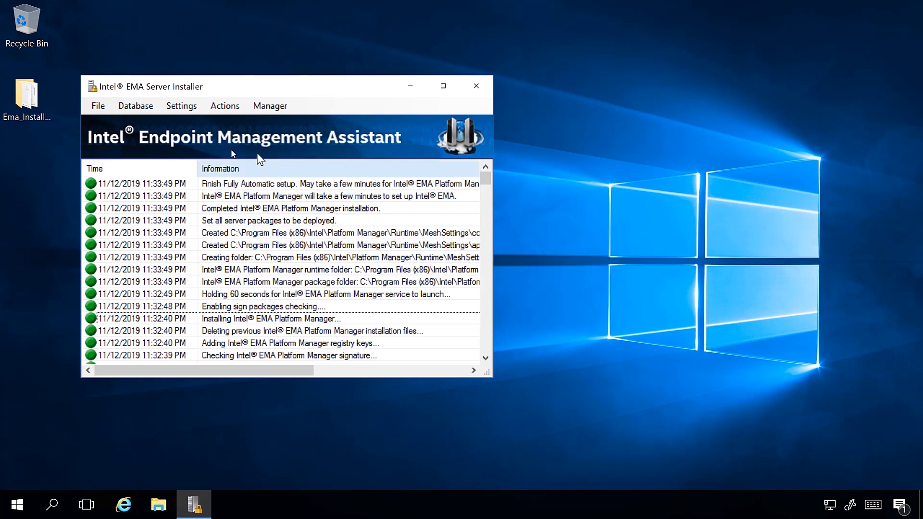
Turn off Advanced Mode from the File menu to return to the basic view.
click(97, 106)
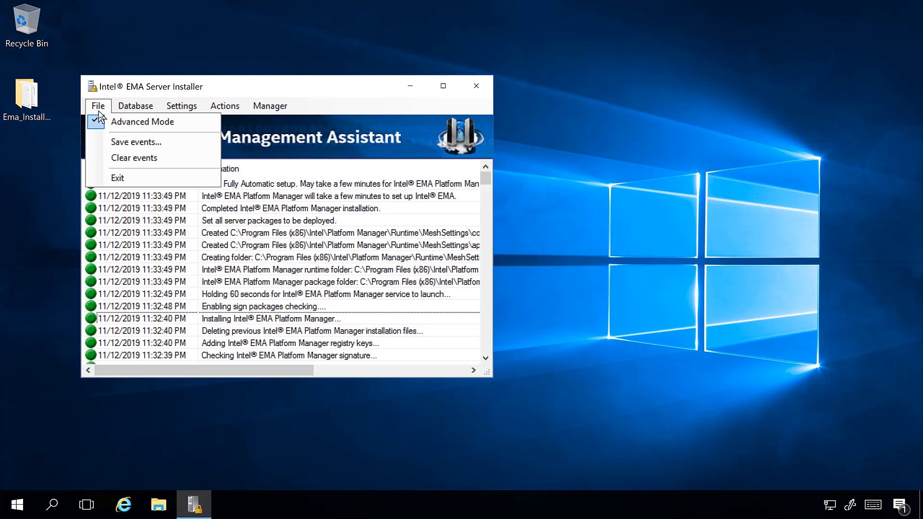
click(142, 122)
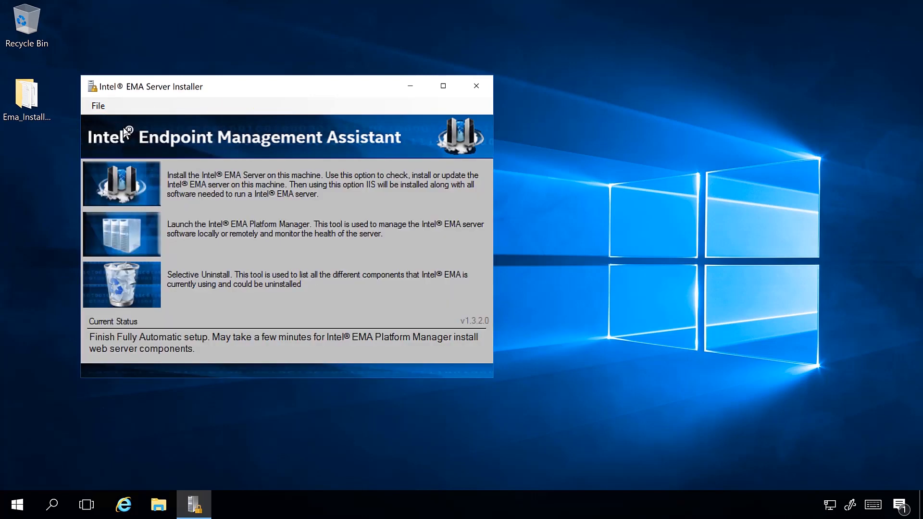
mouse_move(517, 97)
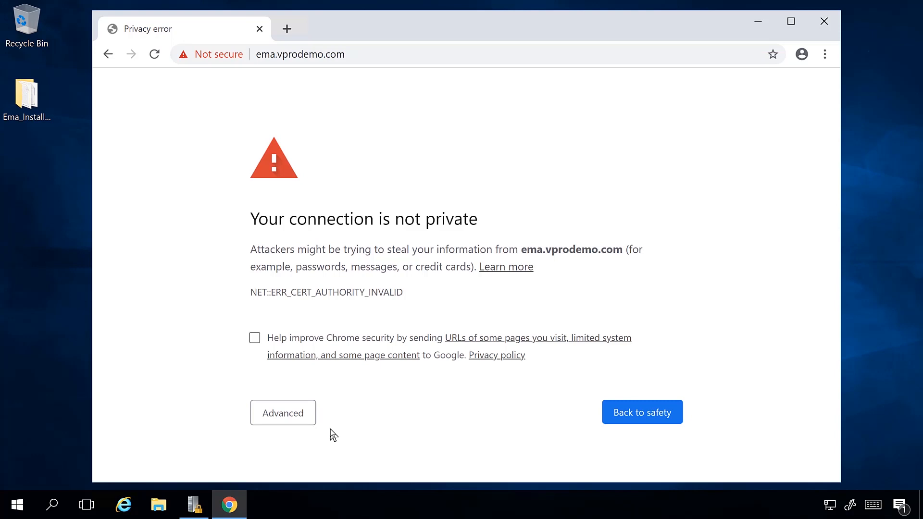
Bypass the privacy warning and proceed to the unsafe ema.vprodemo.com site.
click(283, 412)
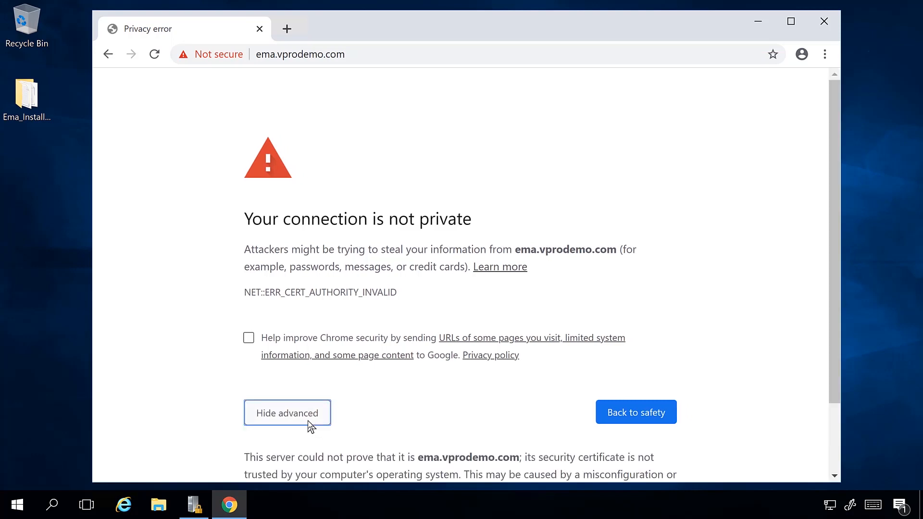
scroll(down, 3)
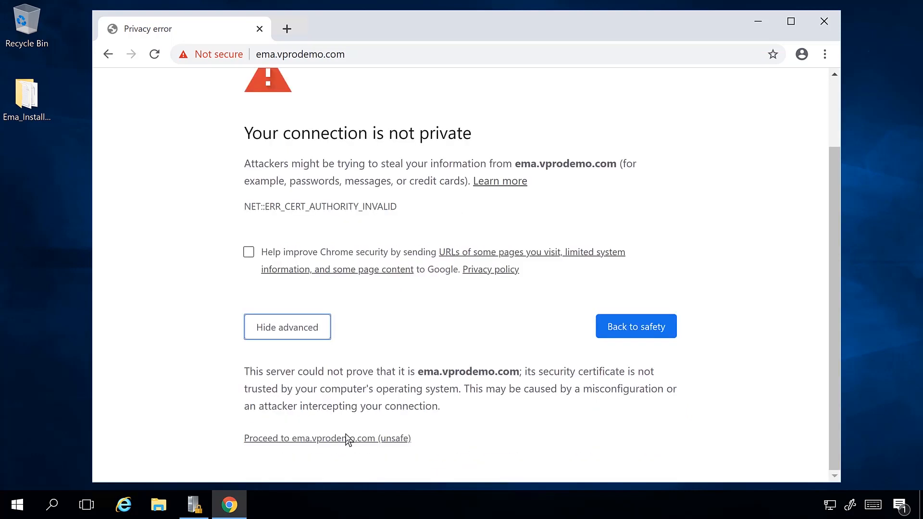
click(327, 438)
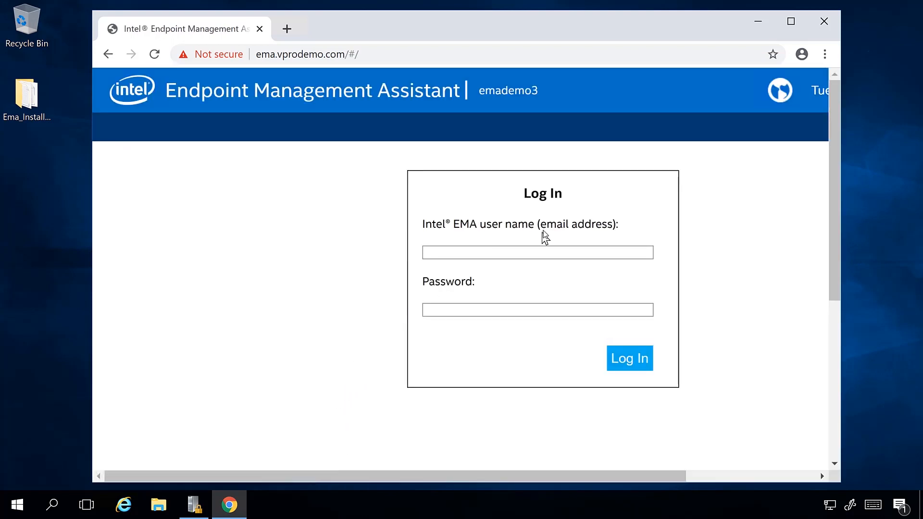
Log in to the EMA web console with the admin@v… administrator account and its password.
click(537, 252)
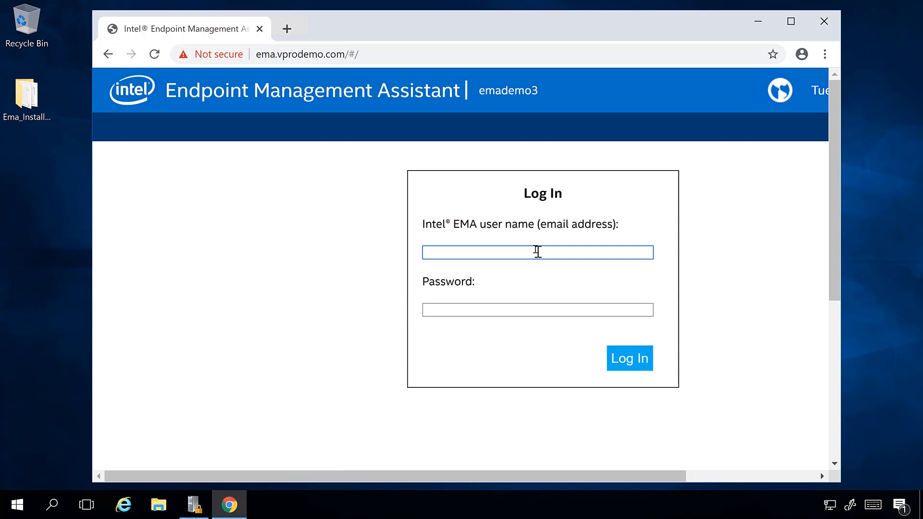
text(g)
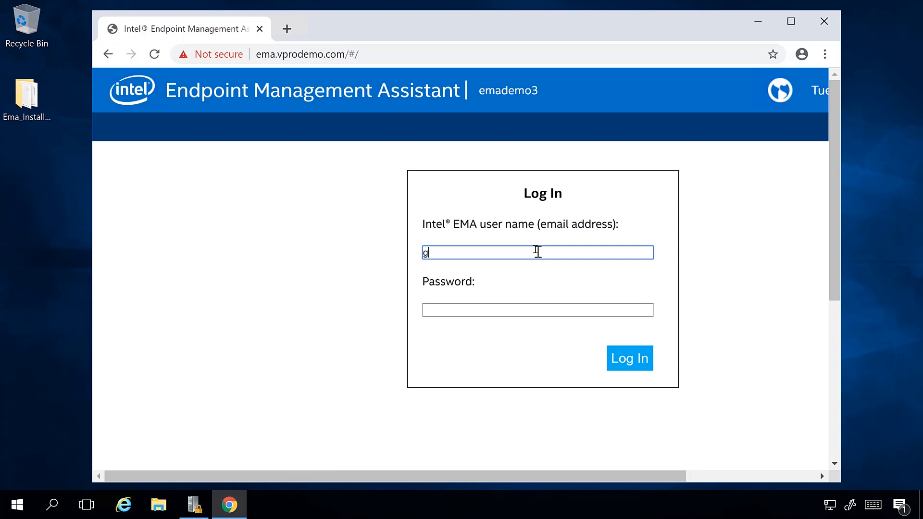
text(admin@v)
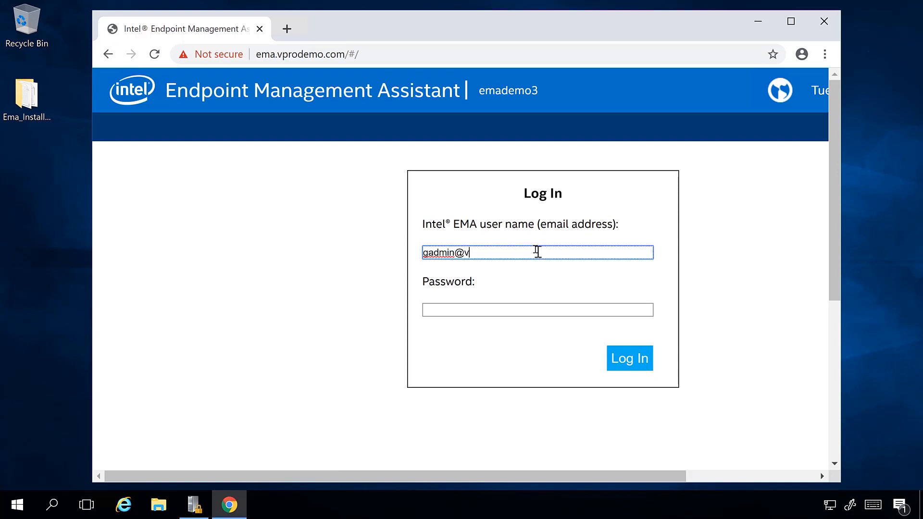
click(536, 310)
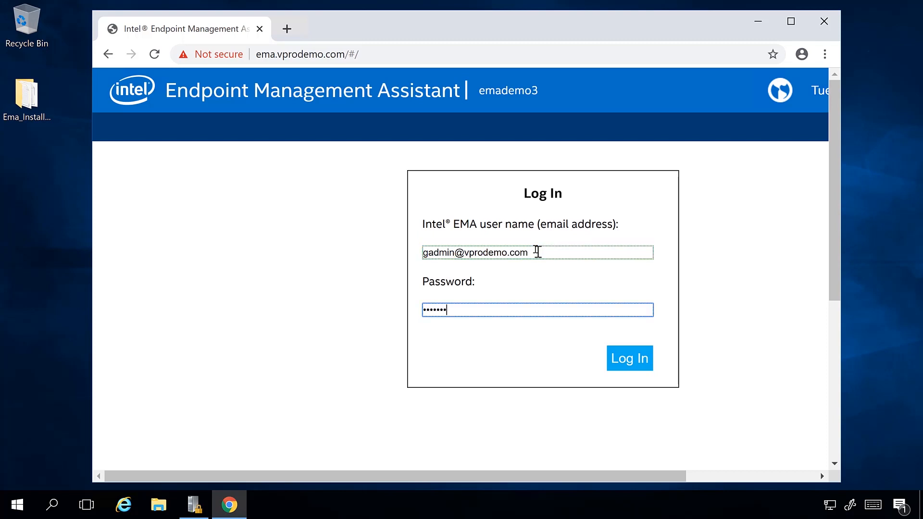
click(629, 358)
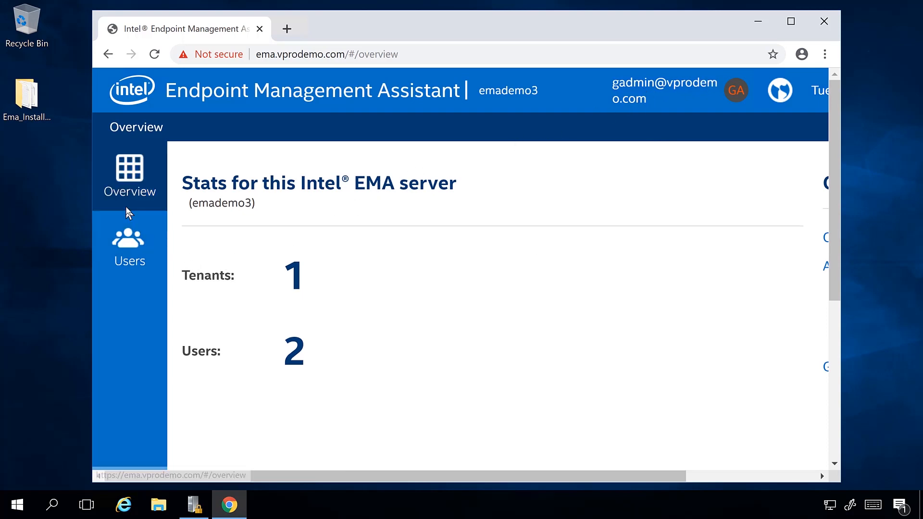
Maximize Chrome and open Example Tenant's details from the Tenant Snapshot list.
click(791, 21)
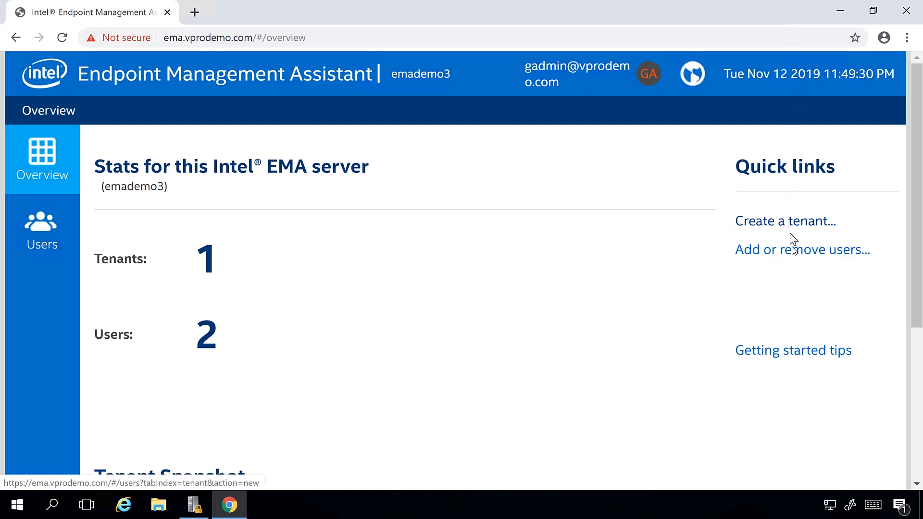
mouse_move(353, 258)
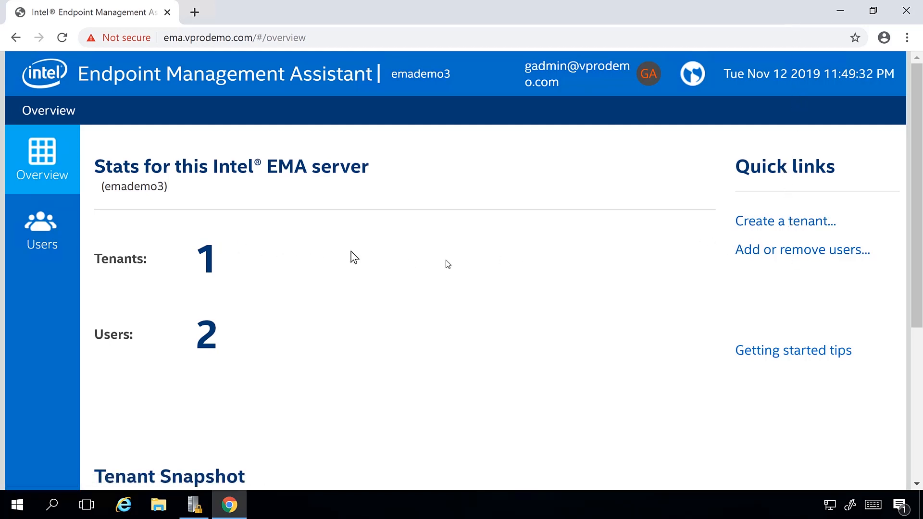
scroll(down, 3)
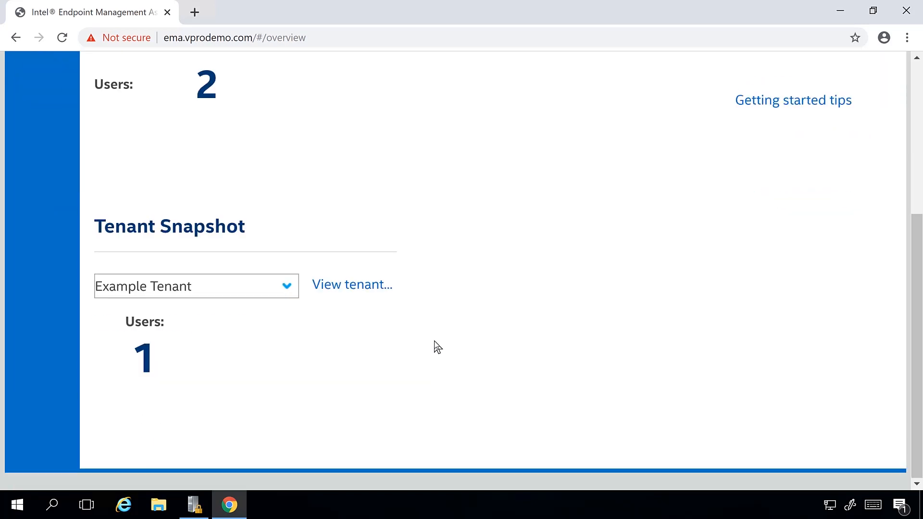
mouse_move(351, 286)
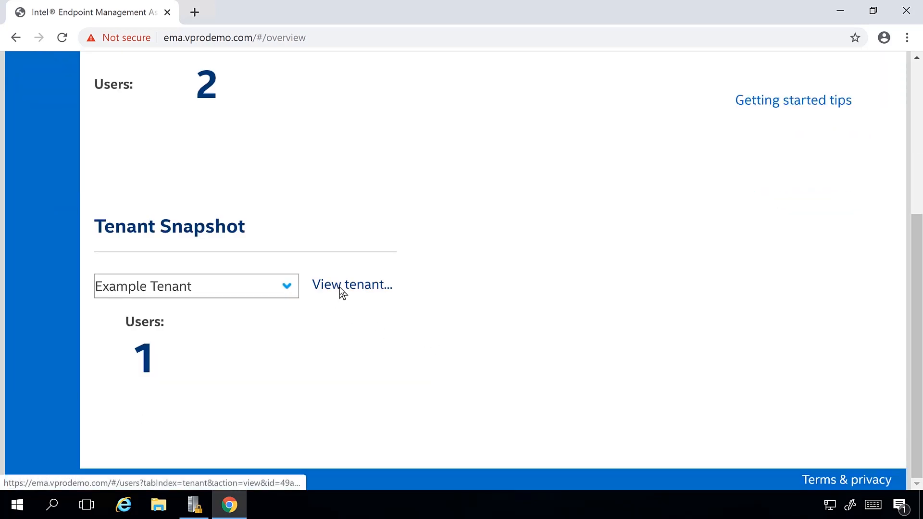
click(352, 284)
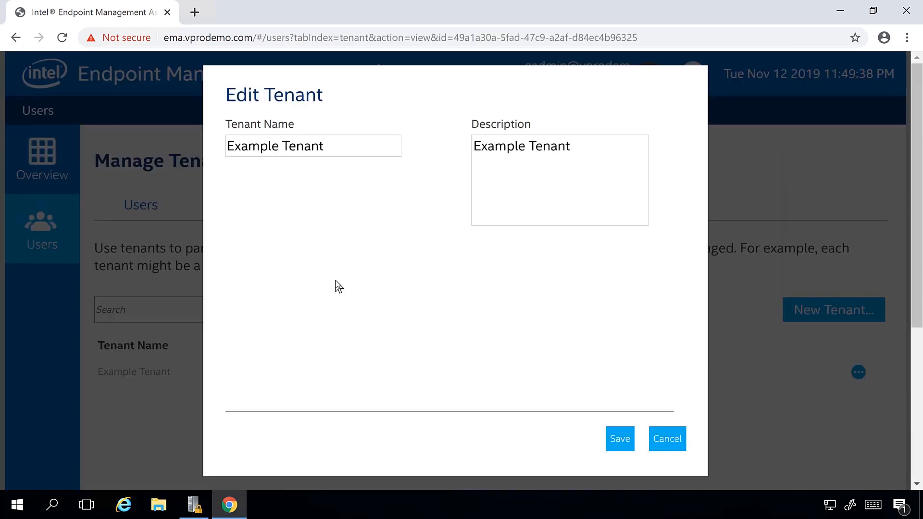
mouse_move(344, 228)
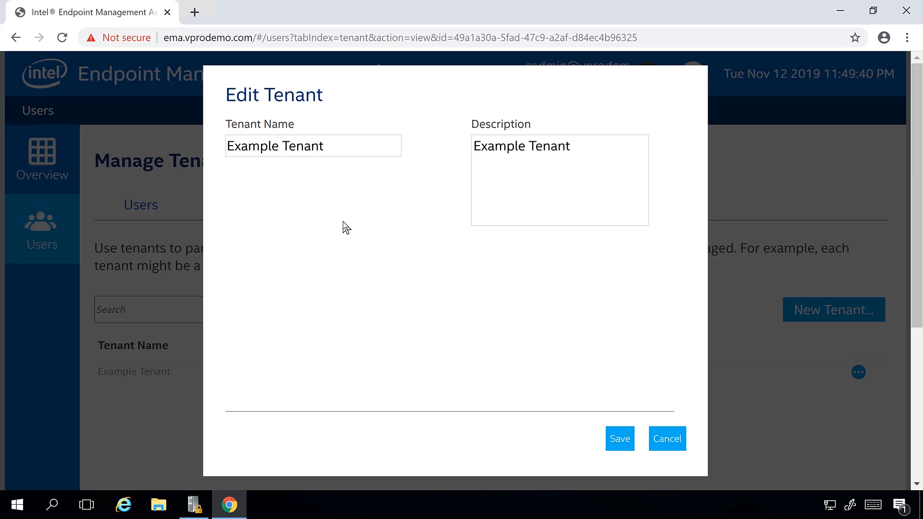